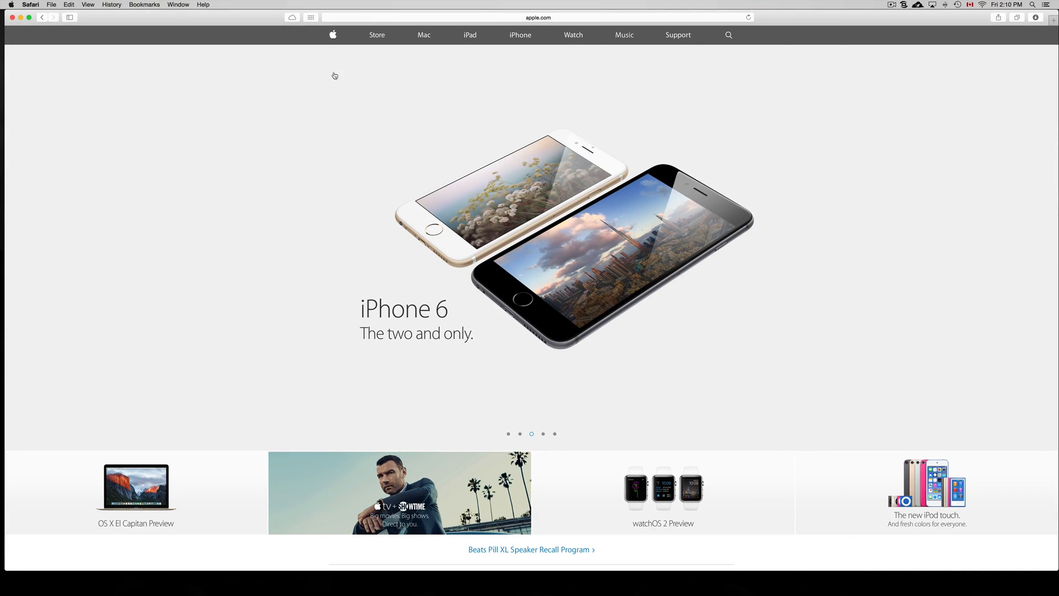
Open Apple Support from the apple.com navigation bar and scroll to the Service & Support footer
click(543, 434)
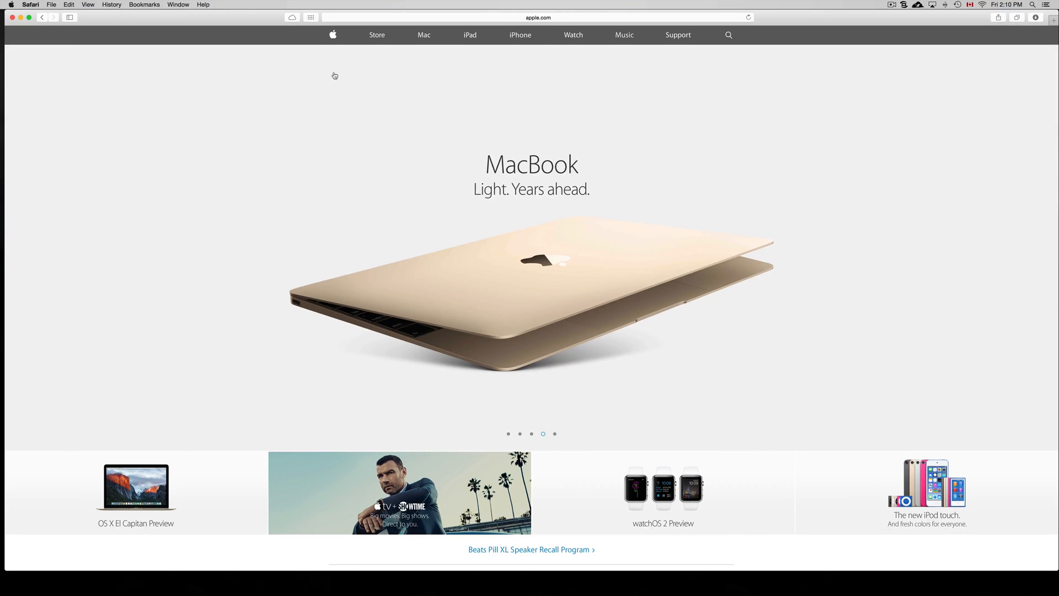
mouse_move(612, 21)
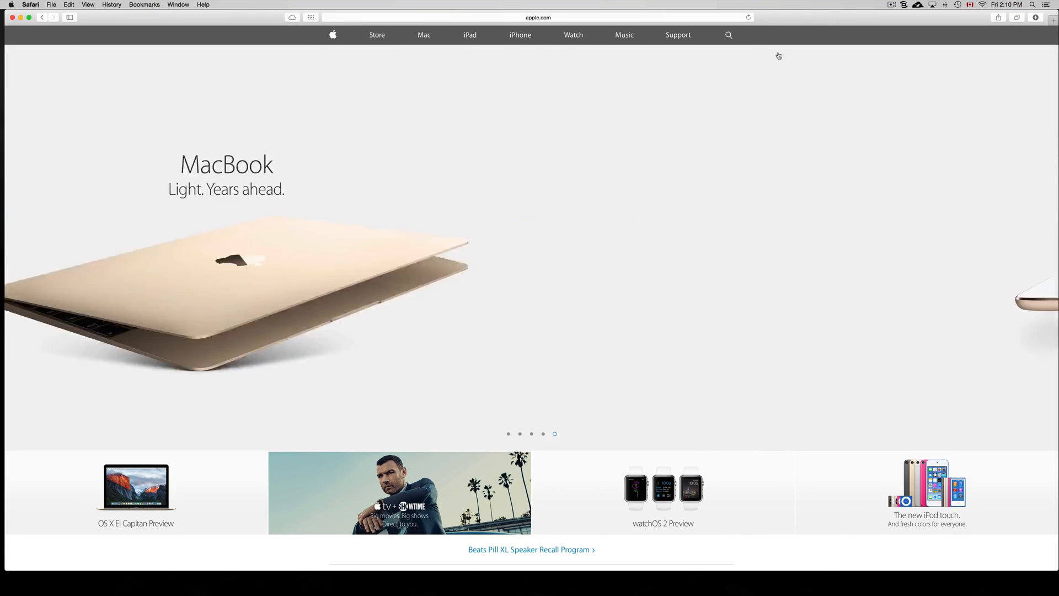
click(678, 34)
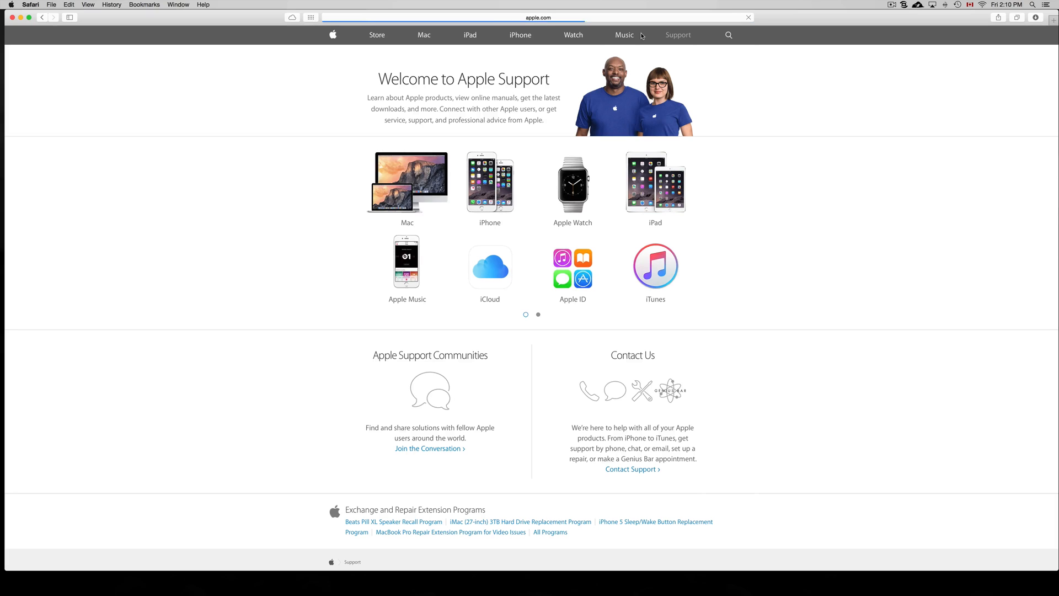
scroll(down, 3)
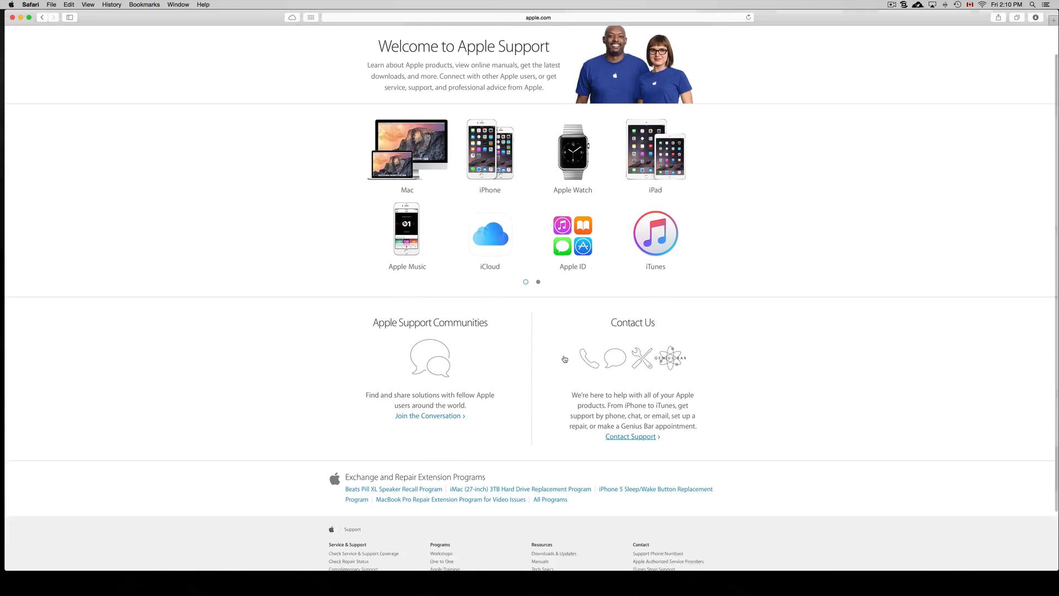
scroll(down, 3)
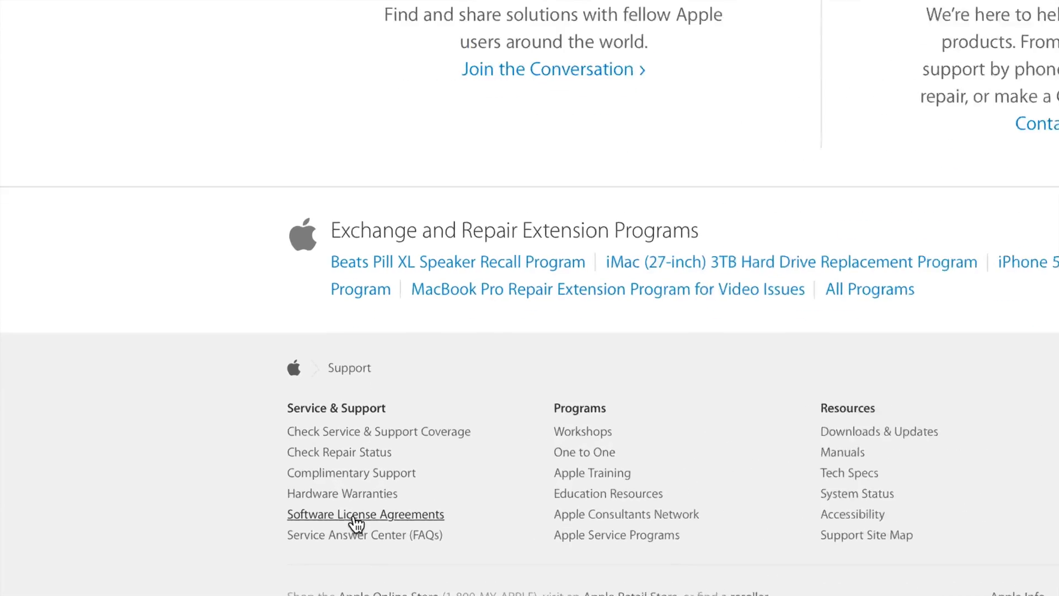
scroll(down, 3)
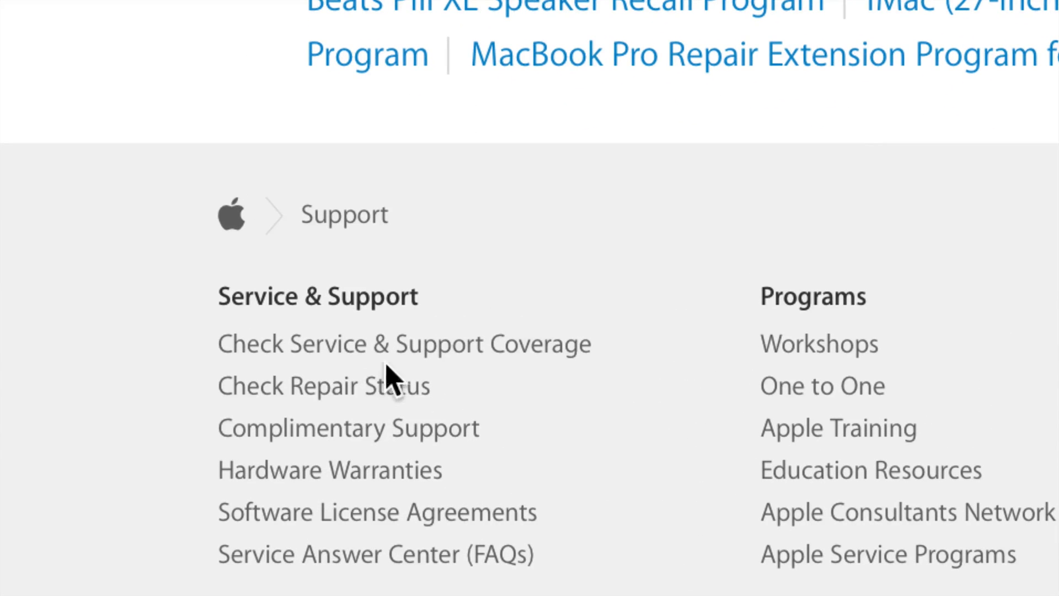
Open Check Service & Support Coverage and place the cursor in the empty serial number field
click(404, 343)
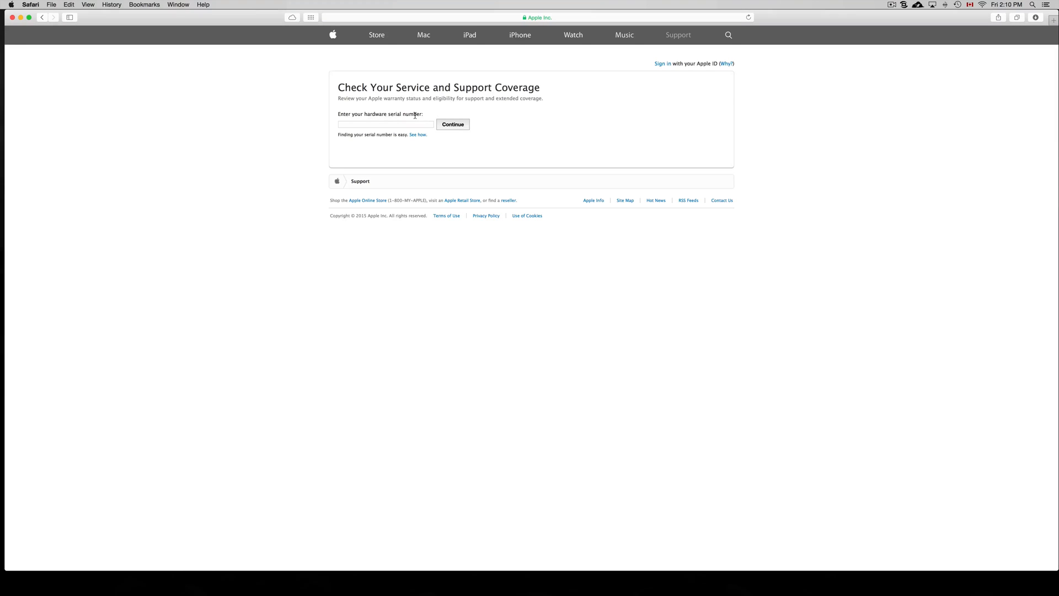
click(385, 124)
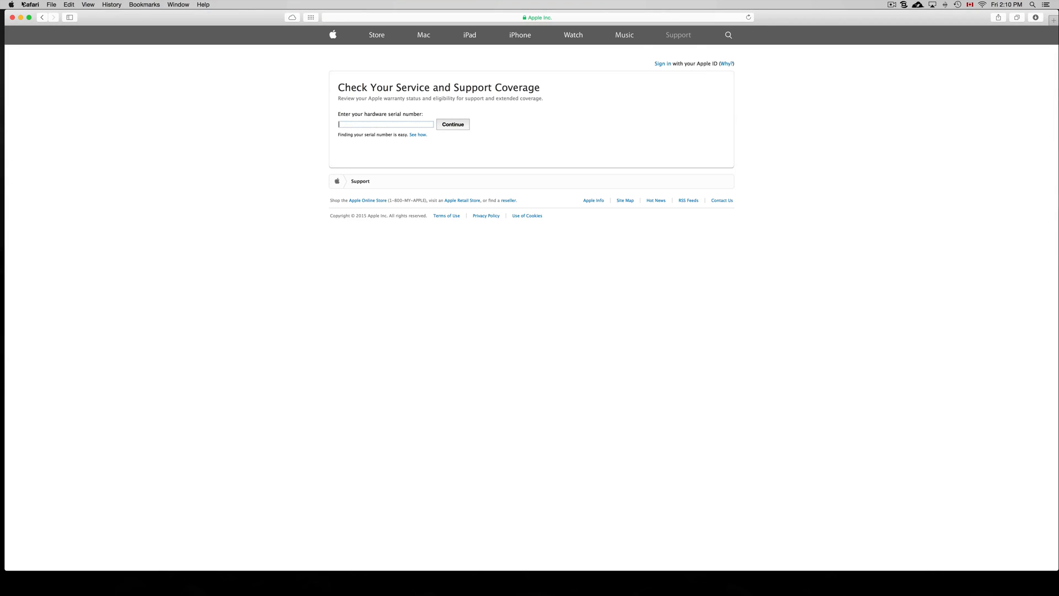
click(11, 4)
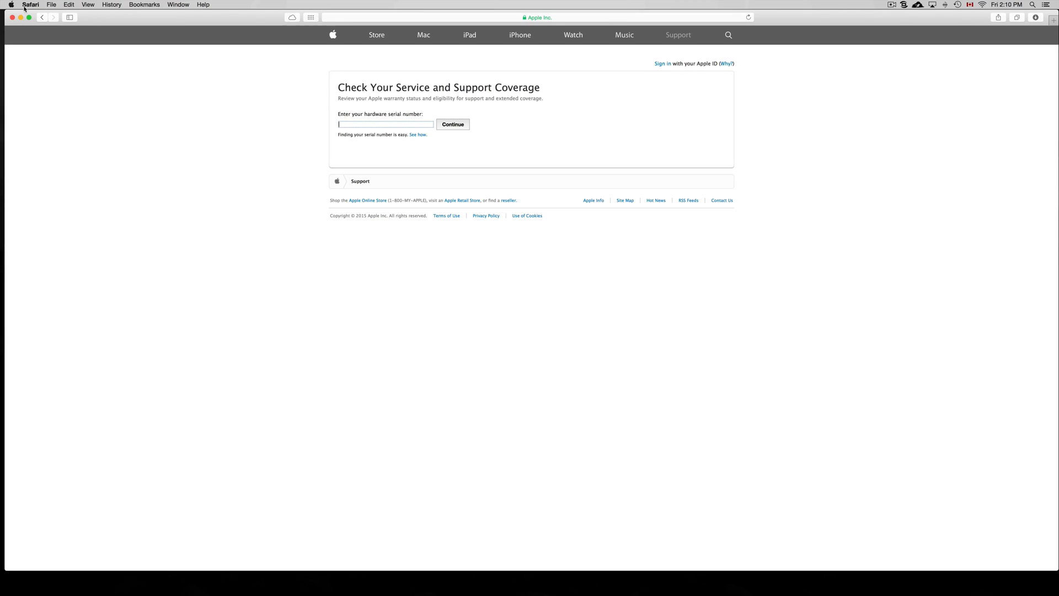
Show About This Mac's Overview of the OS X Yosemite iMac, including its serial number
click(11, 5)
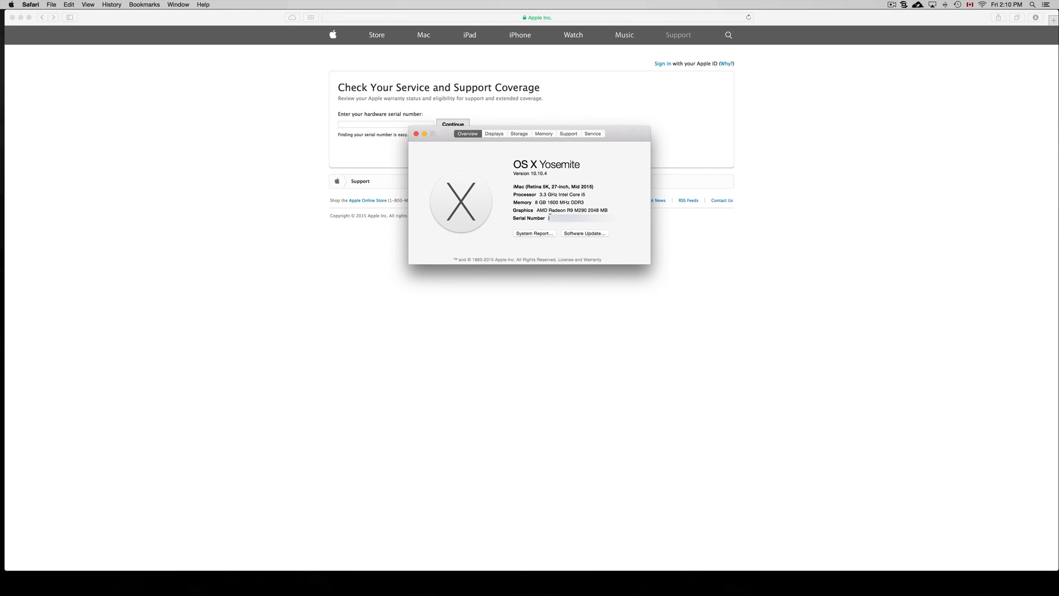
mouse_move(721, 214)
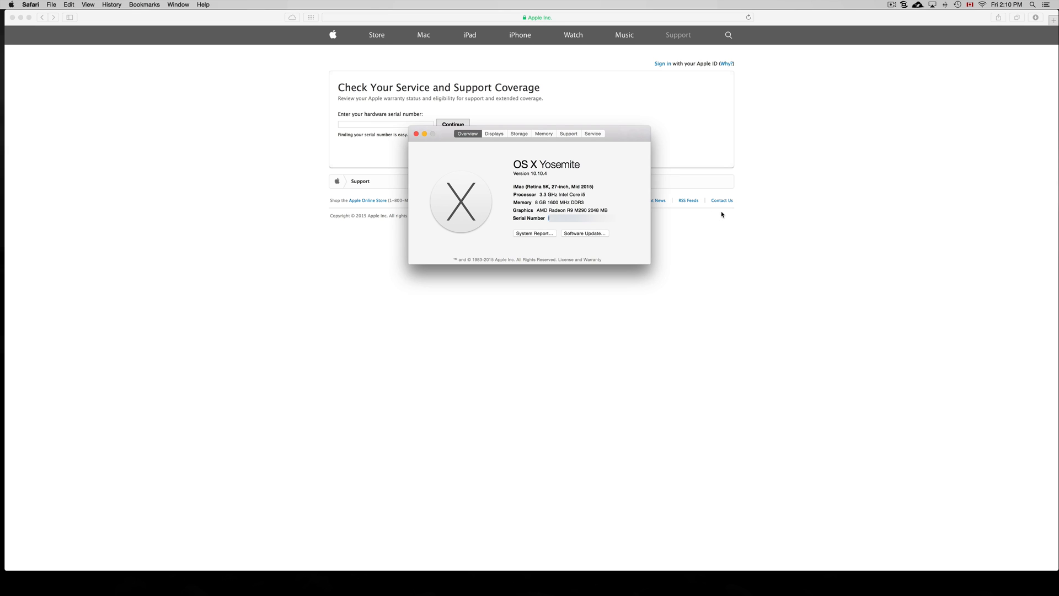